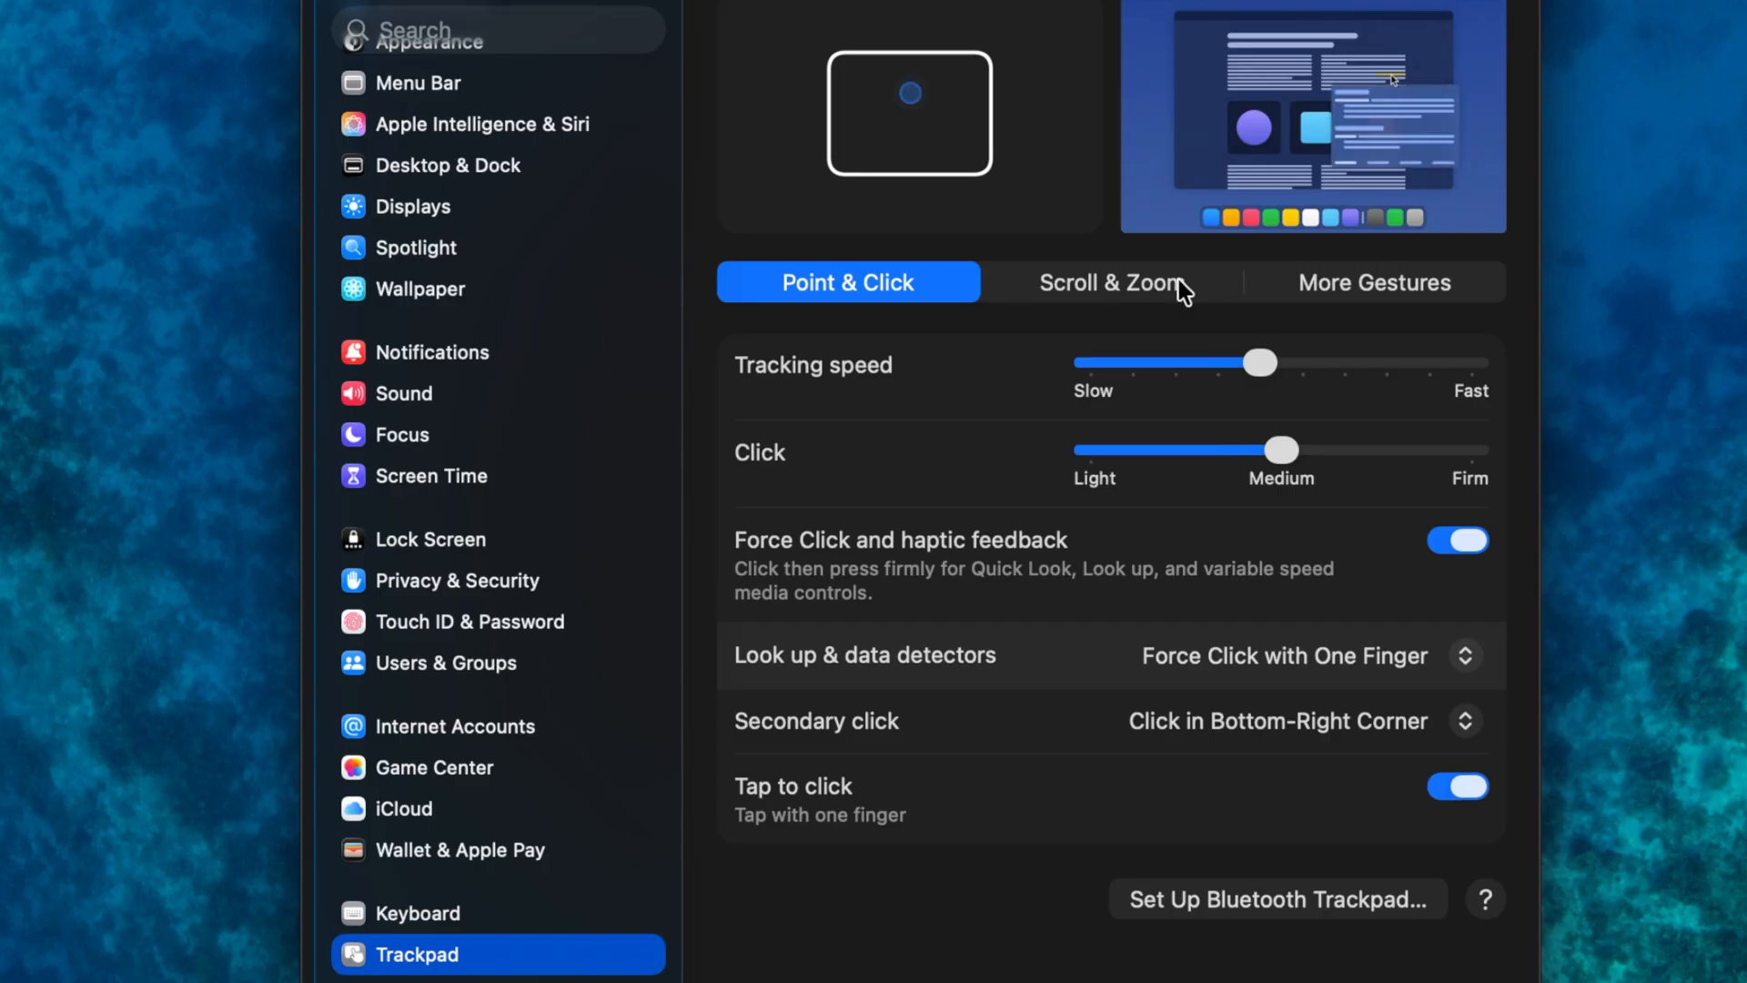
Show the trackpad's More Gestures settings listing page swipe, Mission Control and Show Desktop options
{"action": "left_click", "coordinate": [1373, 282]}
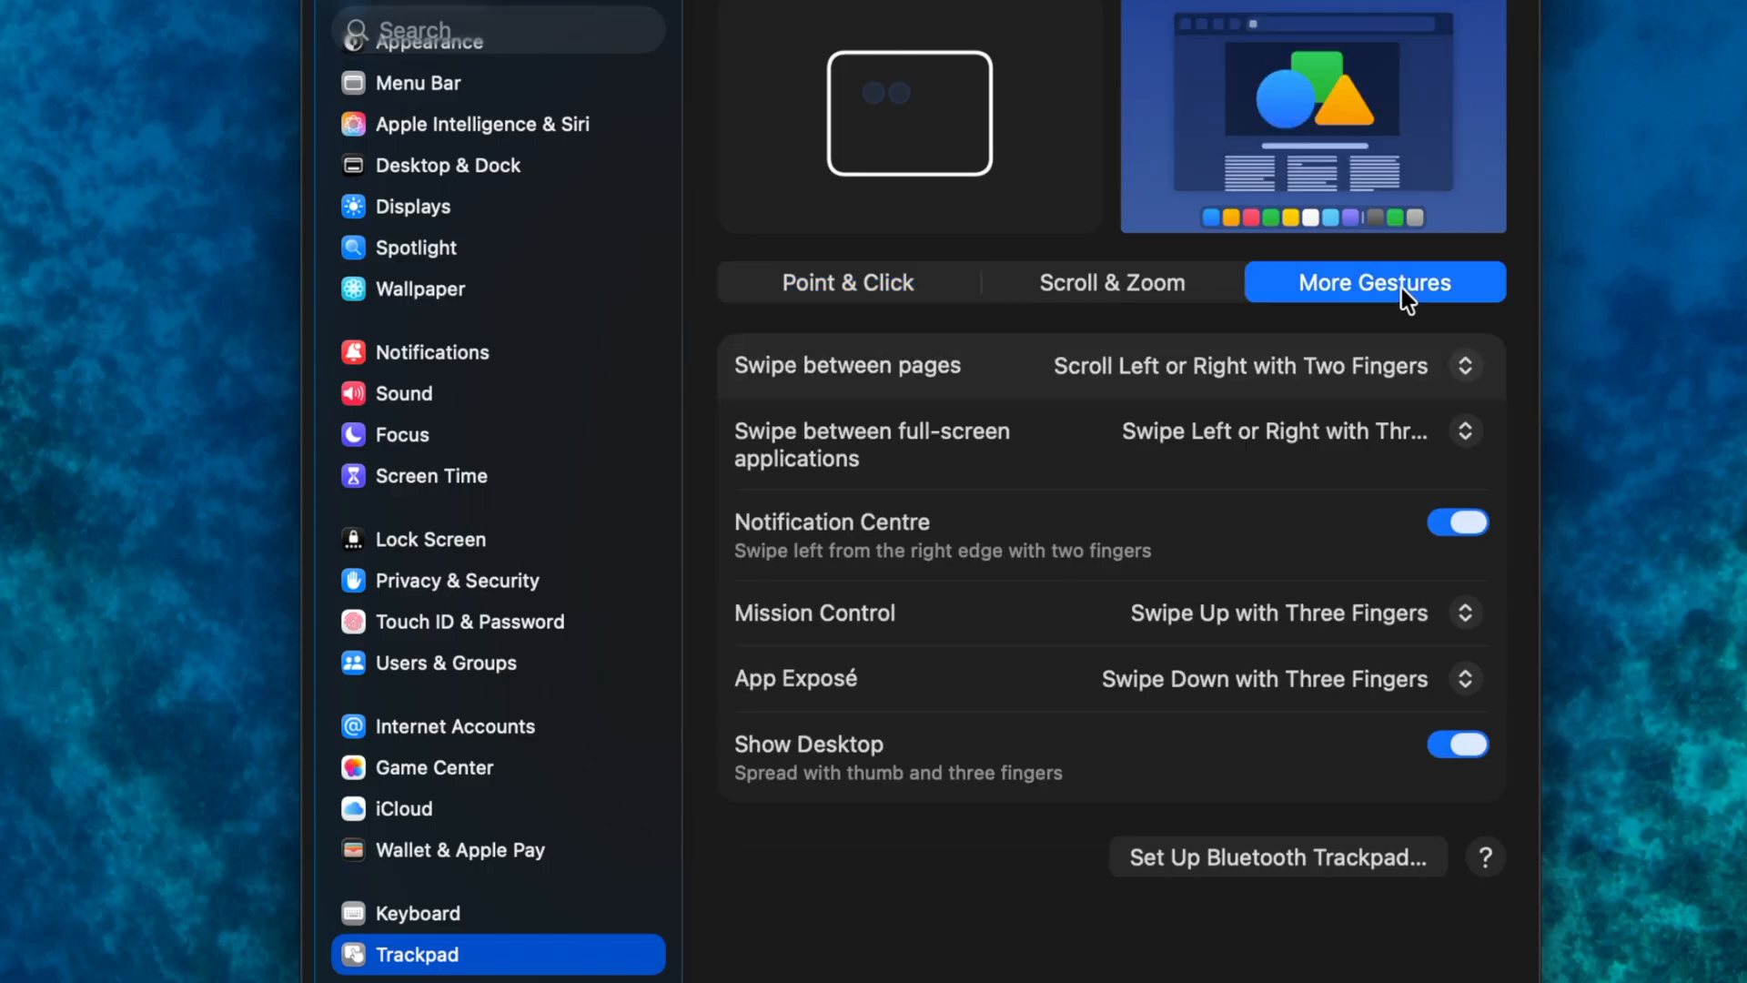
{"action": "left_click", "coordinate": [1465, 679]}
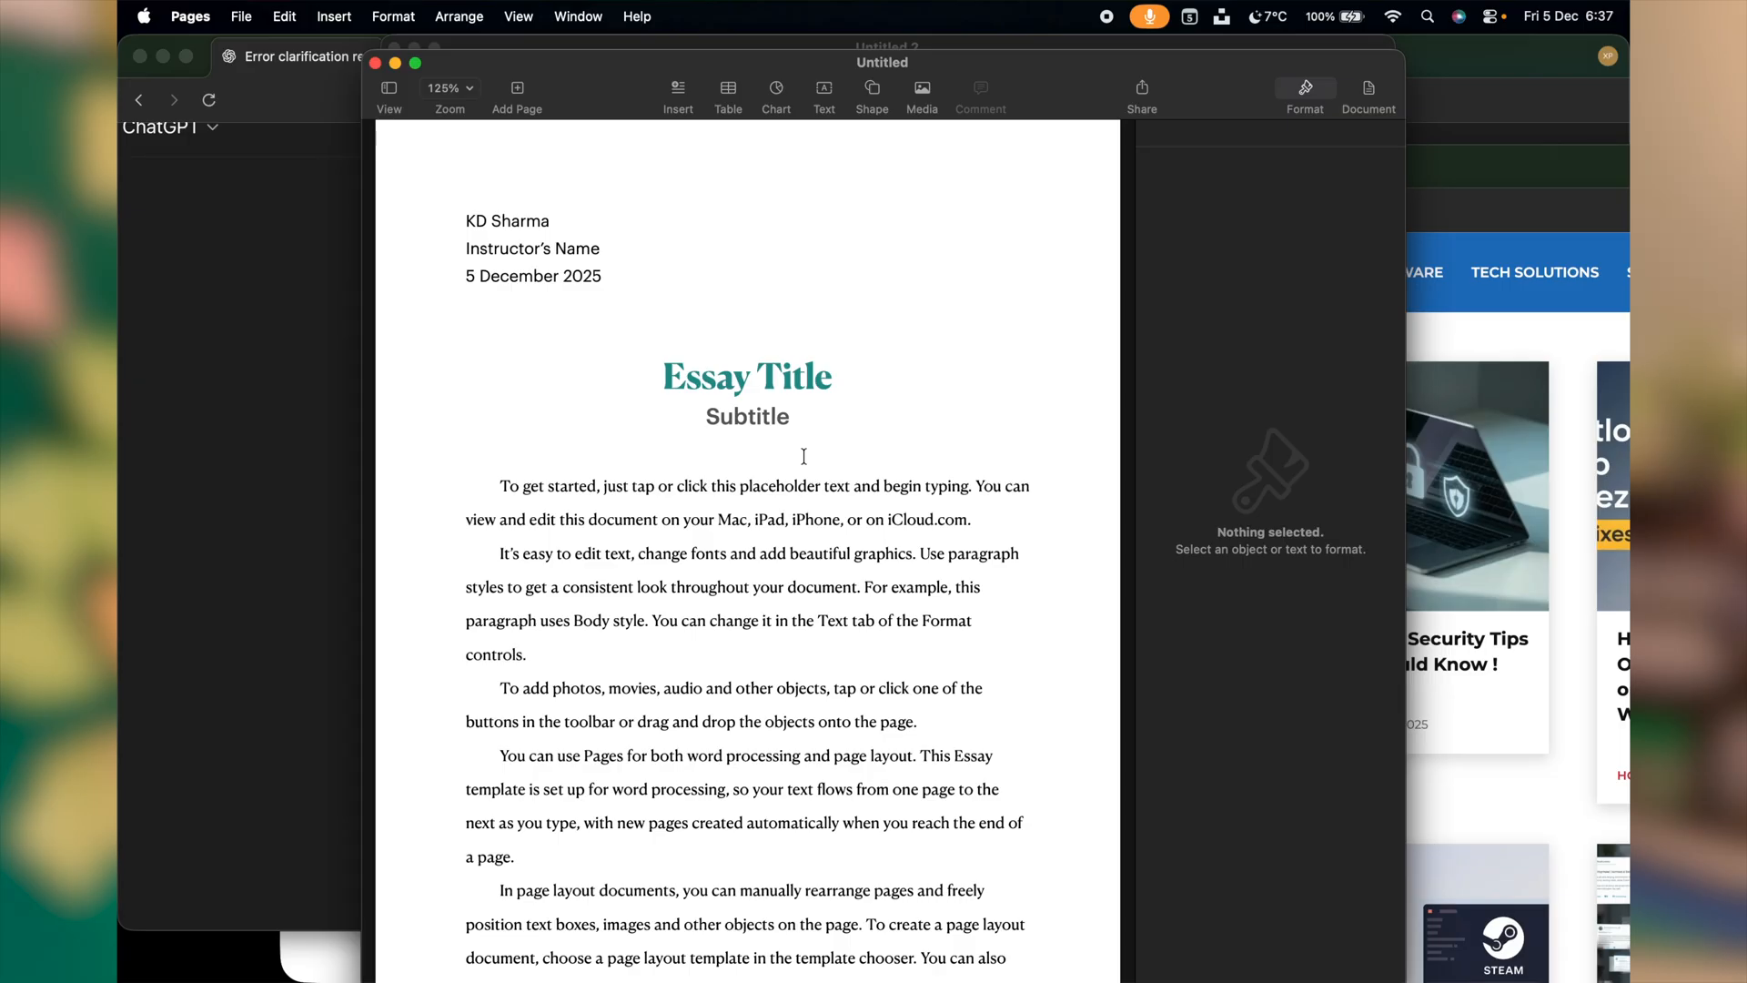
{"action": "mouse_move", "coordinate": [734, 455]}
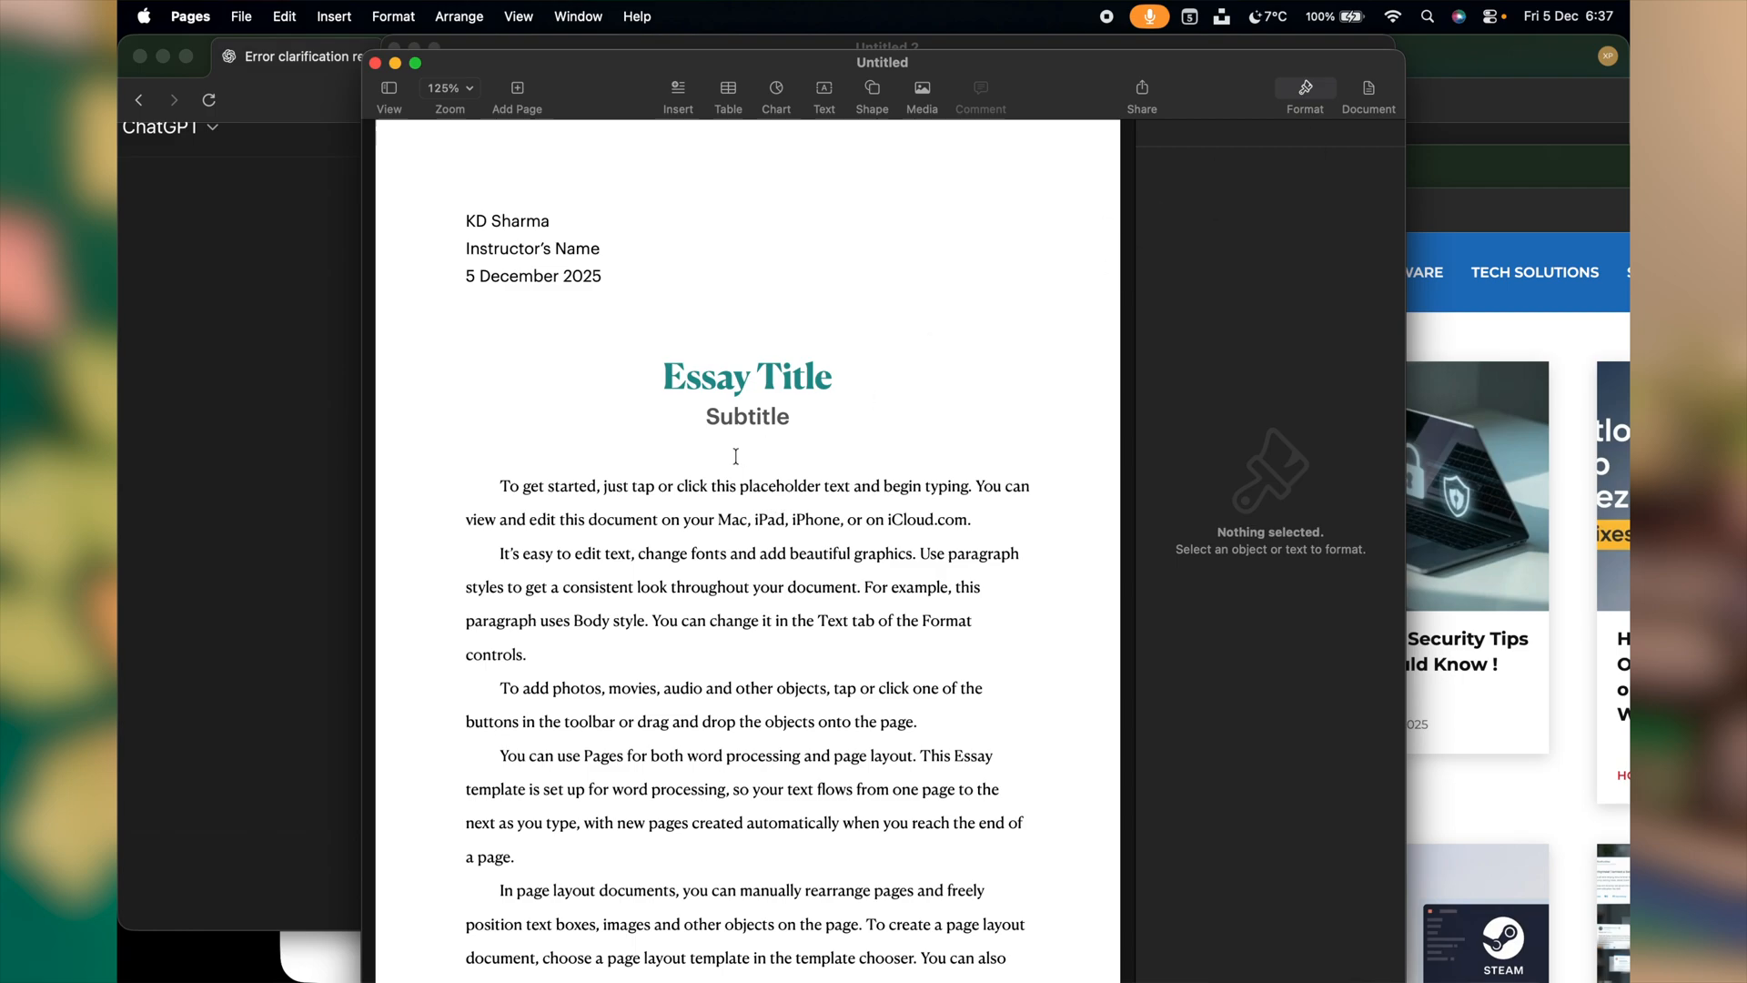